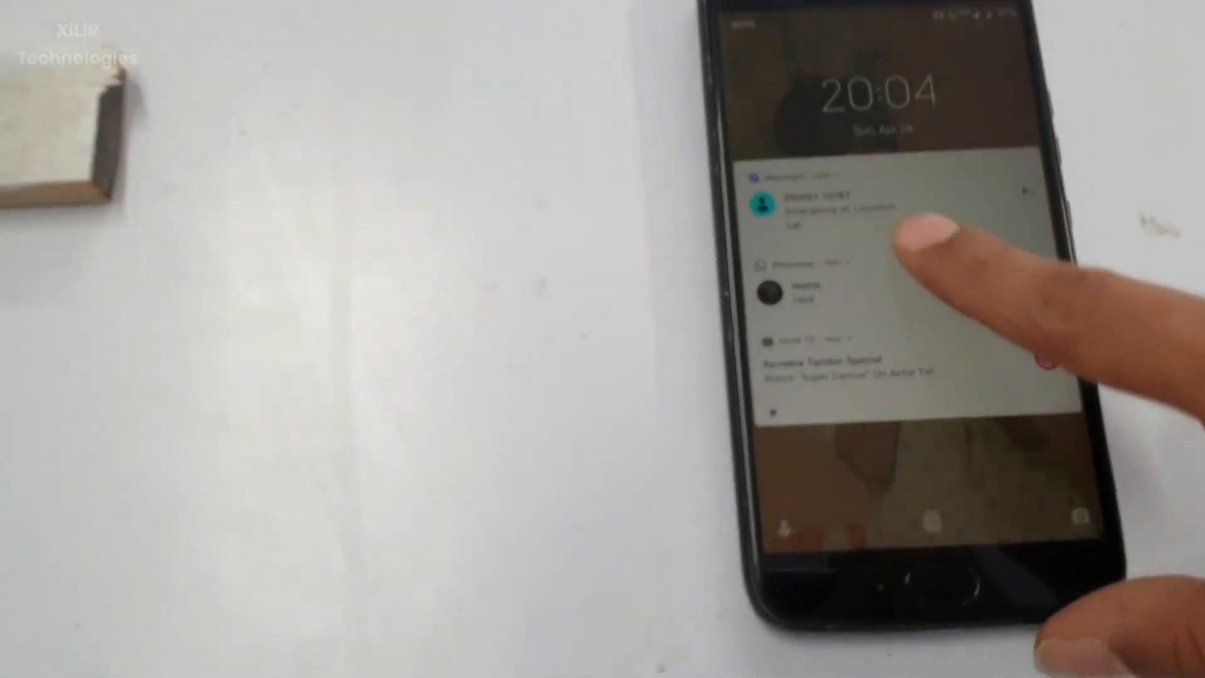
Step: Dismiss the phone notification so the Google results for 'xilir' are showing
{"action": "left_click", "coordinate": [884, 223]}
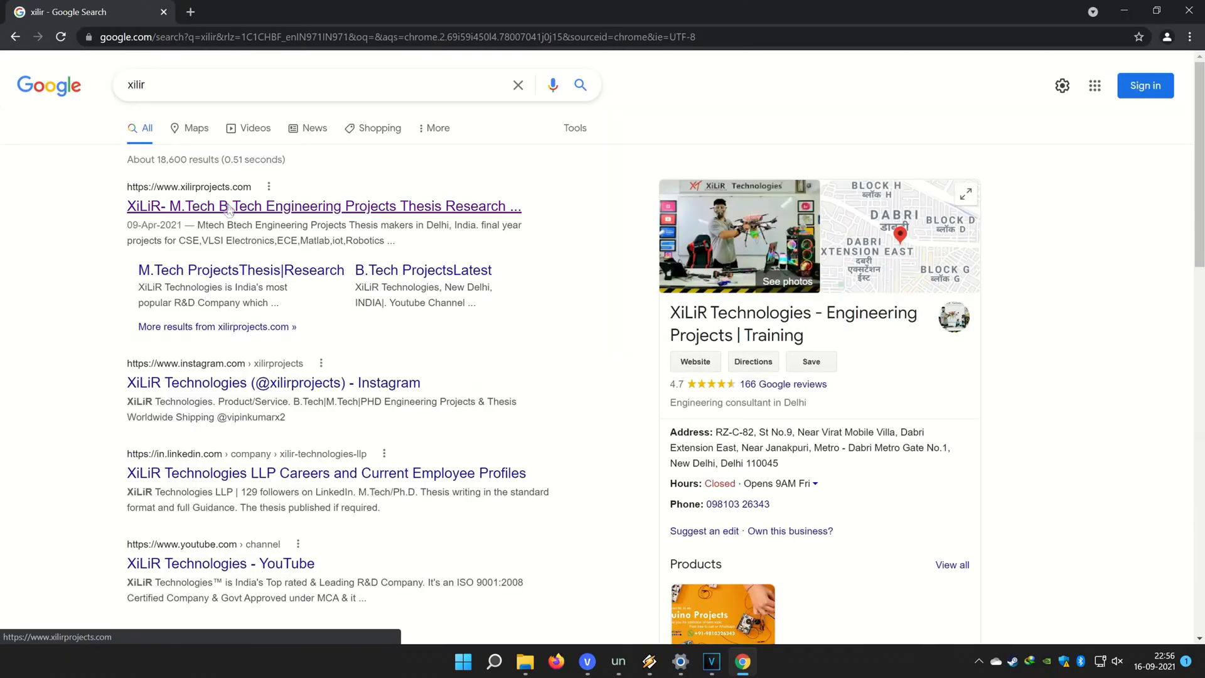
Step: Go to xilirprojects.com from the results and browse the home page down to its contact footer
{"action": "left_click", "coordinate": [323, 206]}
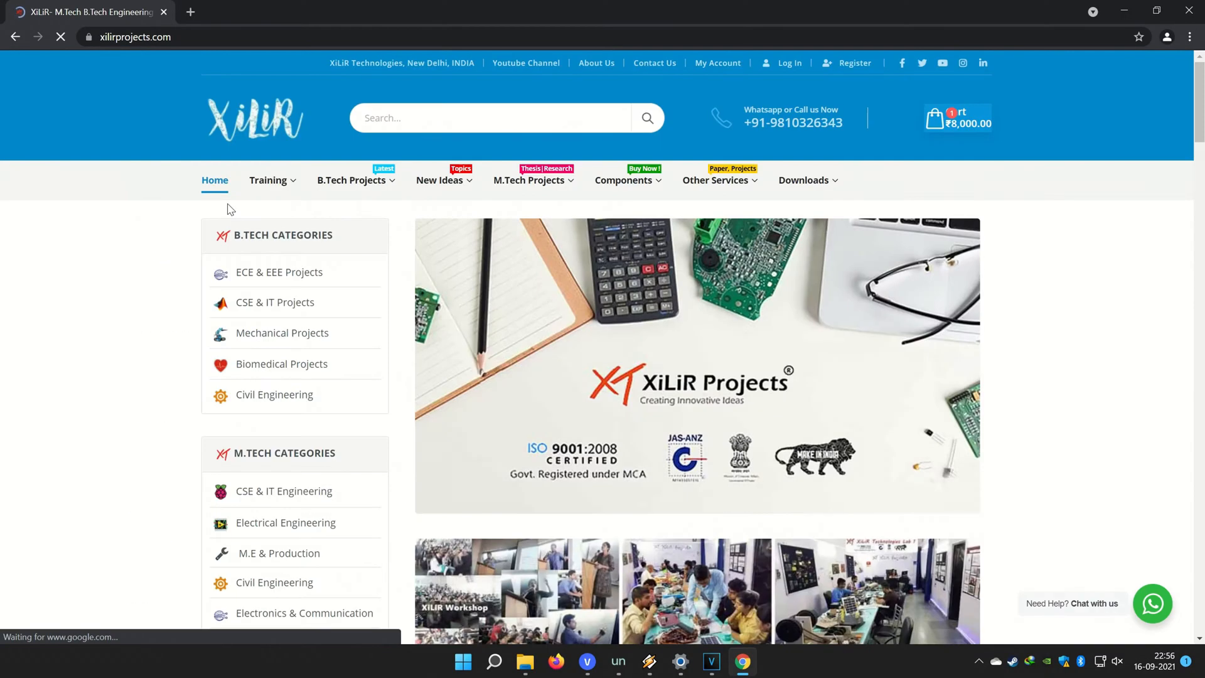
{"action": "scroll", "scroll_direction": "down", "scroll_amount": 3}
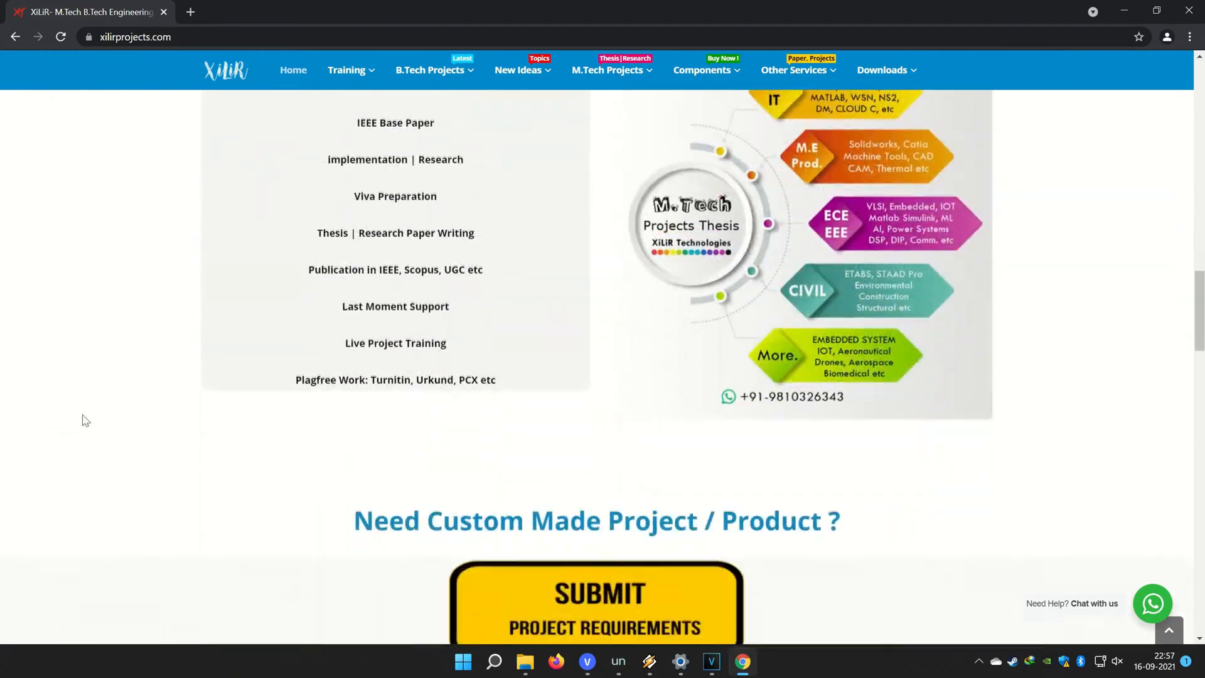
{"action": "scroll", "scroll_direction": "down", "scroll_amount": 3}
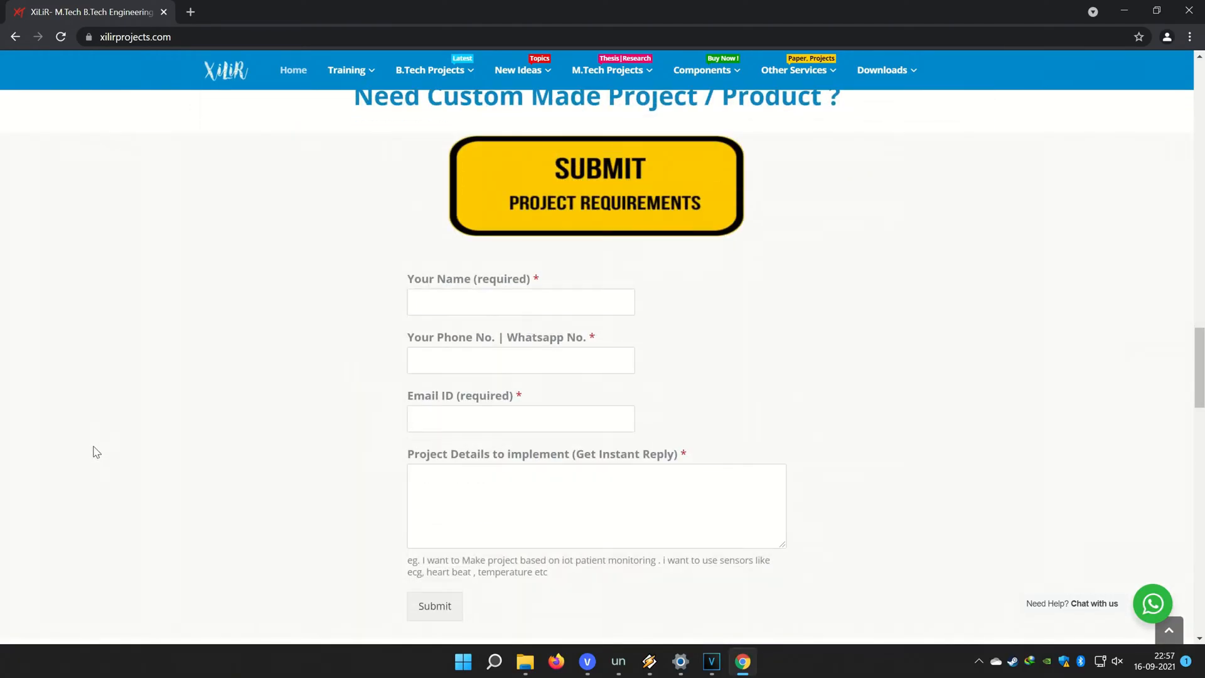
{"action": "scroll", "scroll_direction": "down", "scroll_amount": 3}
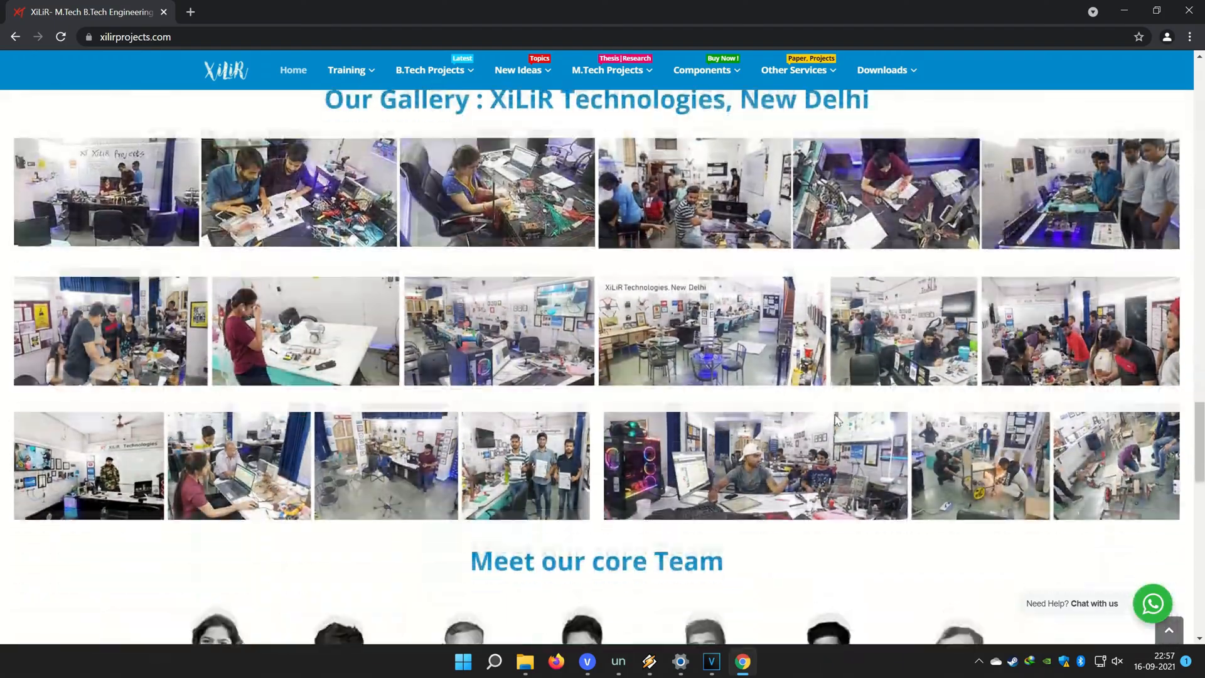
{"action": "scroll", "scroll_direction": "down", "scroll_amount": 3}
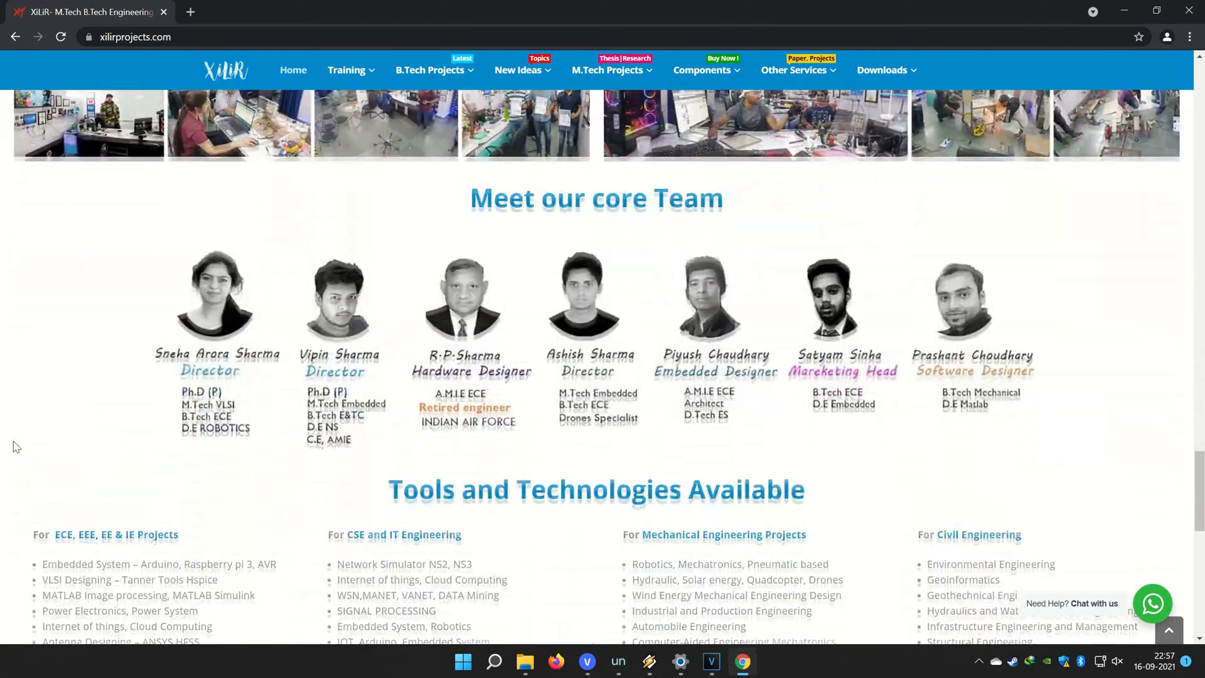
{"action": "scroll", "scroll_direction": "down", "scroll_amount": 3}
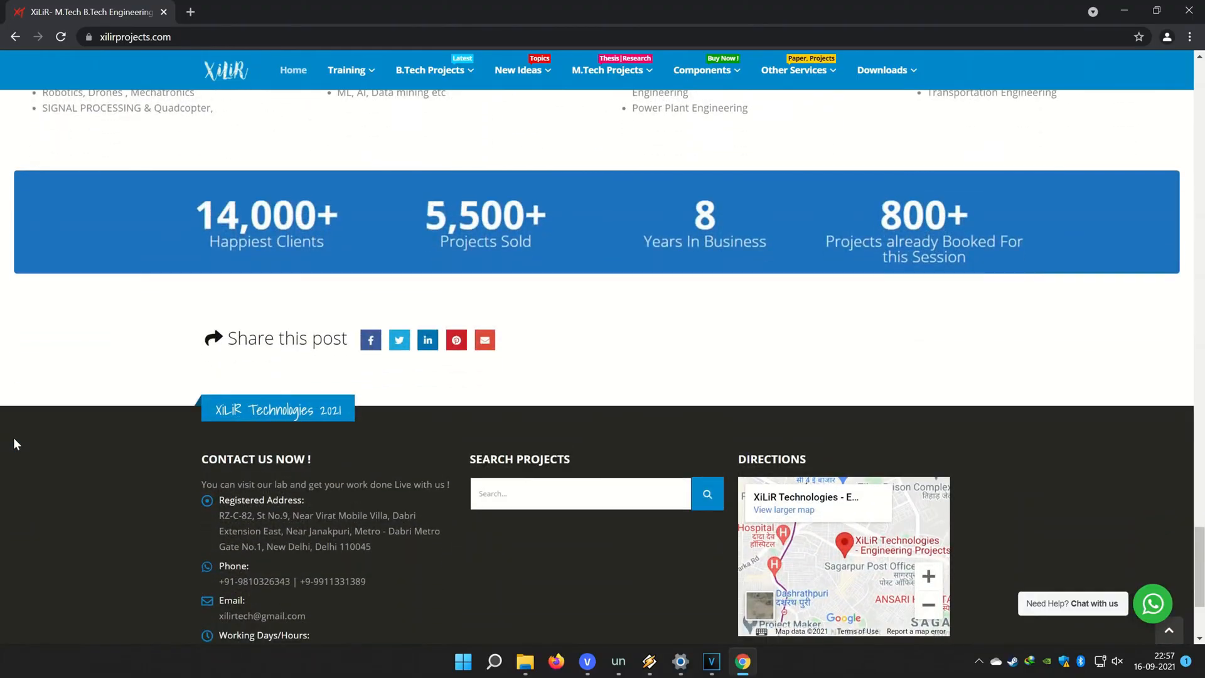
{"action": "scroll", "scroll_direction": "down", "scroll_amount": 3}
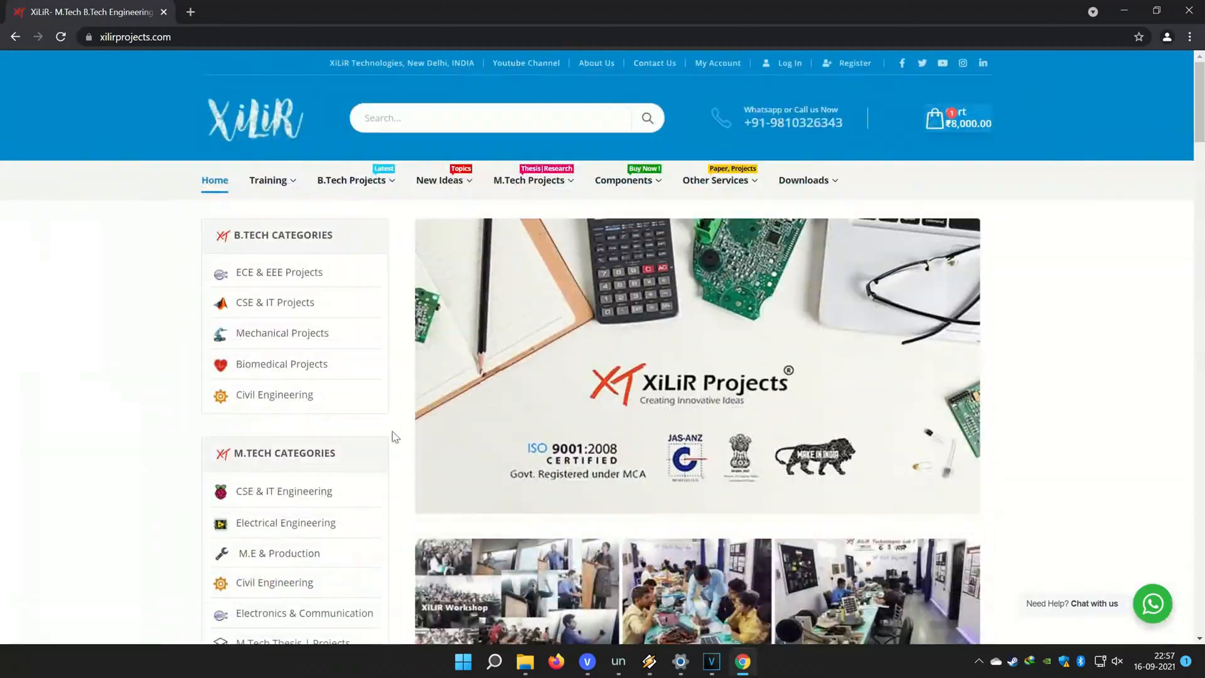
Step: Search for 'IOT', then show the Embedded-Systems category from the B.Tech Projects menu
{"action": "type", "text": "IOT"}
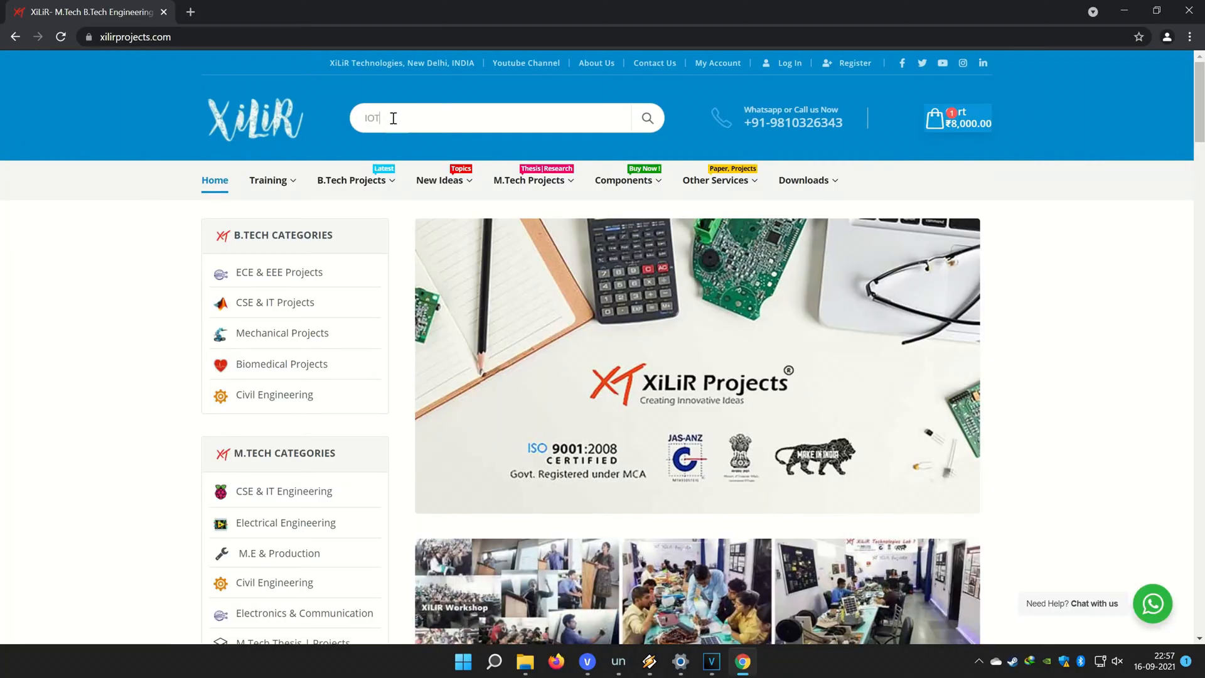
{"action": "type", "text": "IOT"}
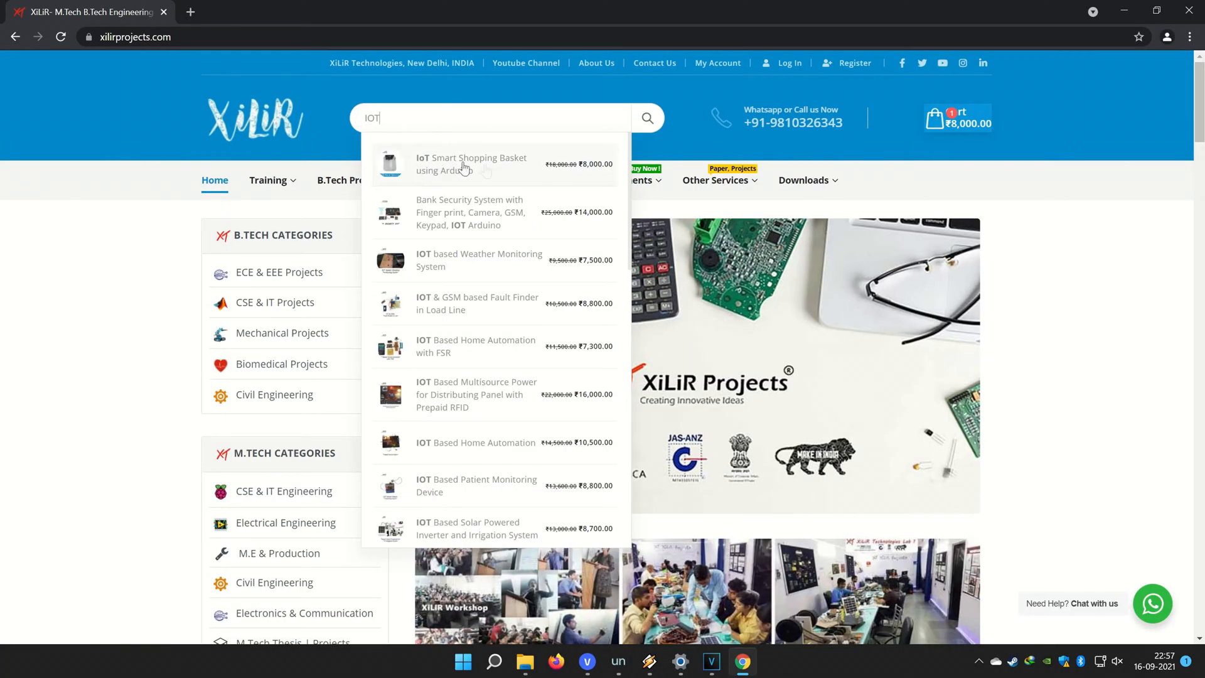
{"action": "left_click", "coordinate": [352, 180]}
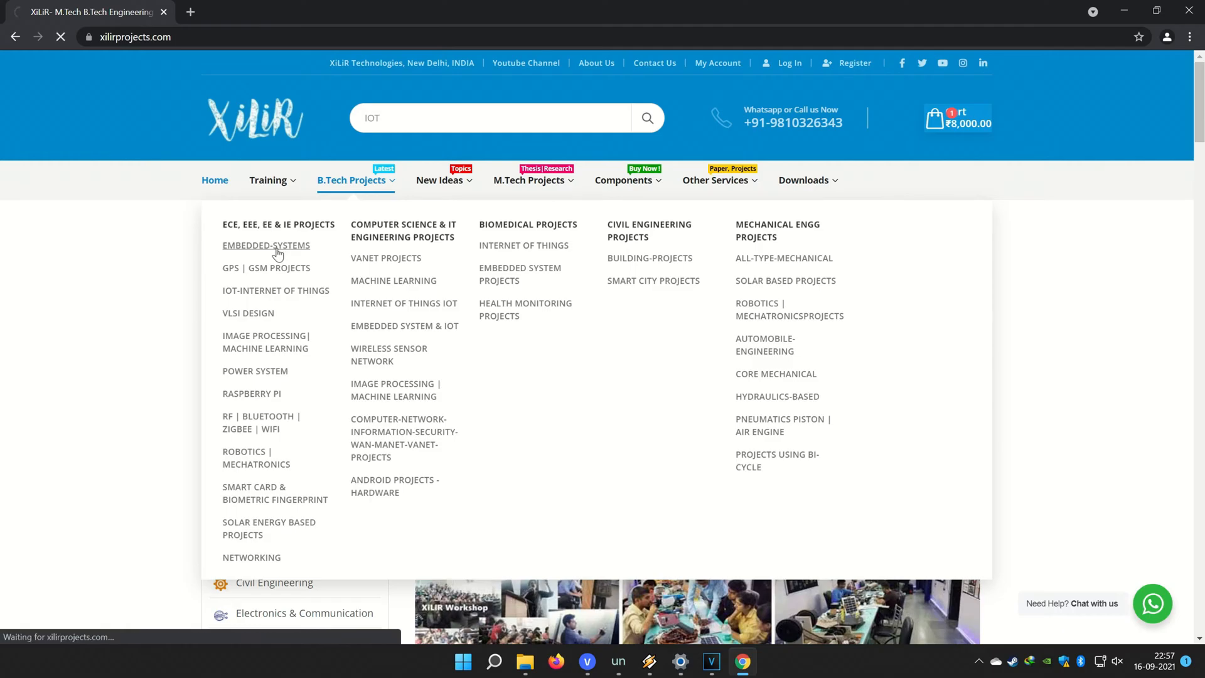
{"action": "left_click", "coordinate": [266, 245]}
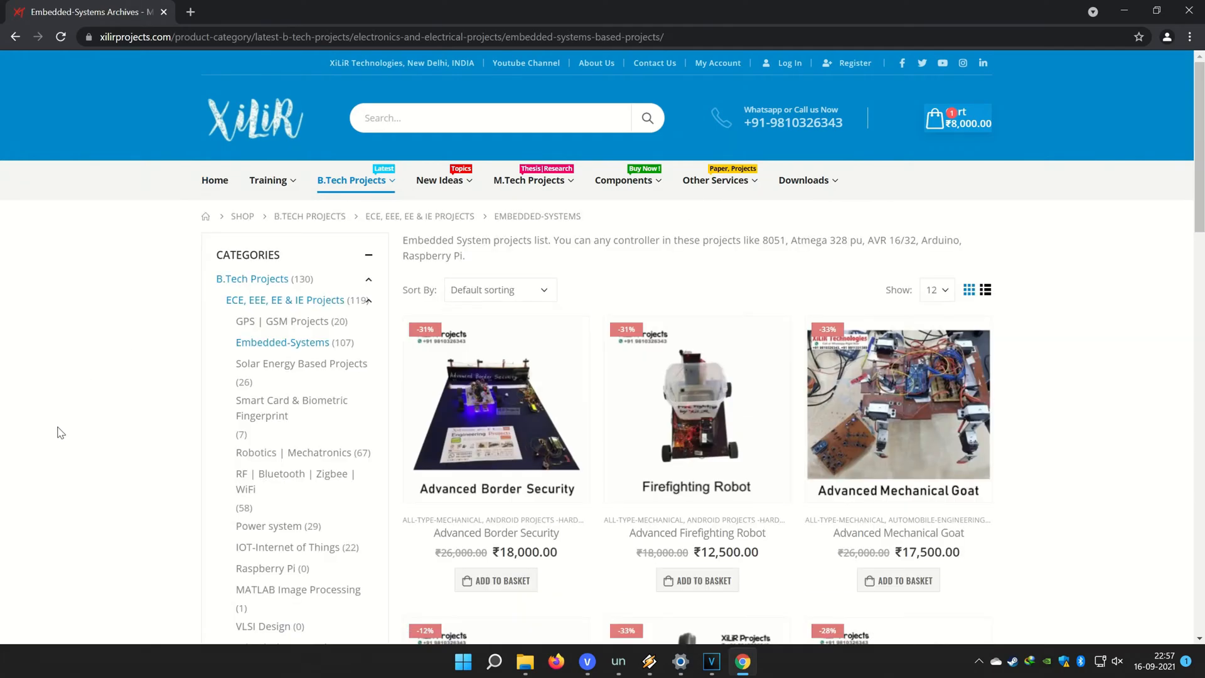
Step: Add 'Alcohal Detector using AVR Atmega 16' to the basket and view the cart totalling ₹12,600
{"action": "scroll", "scroll_direction": "down", "scroll_amount": 3}
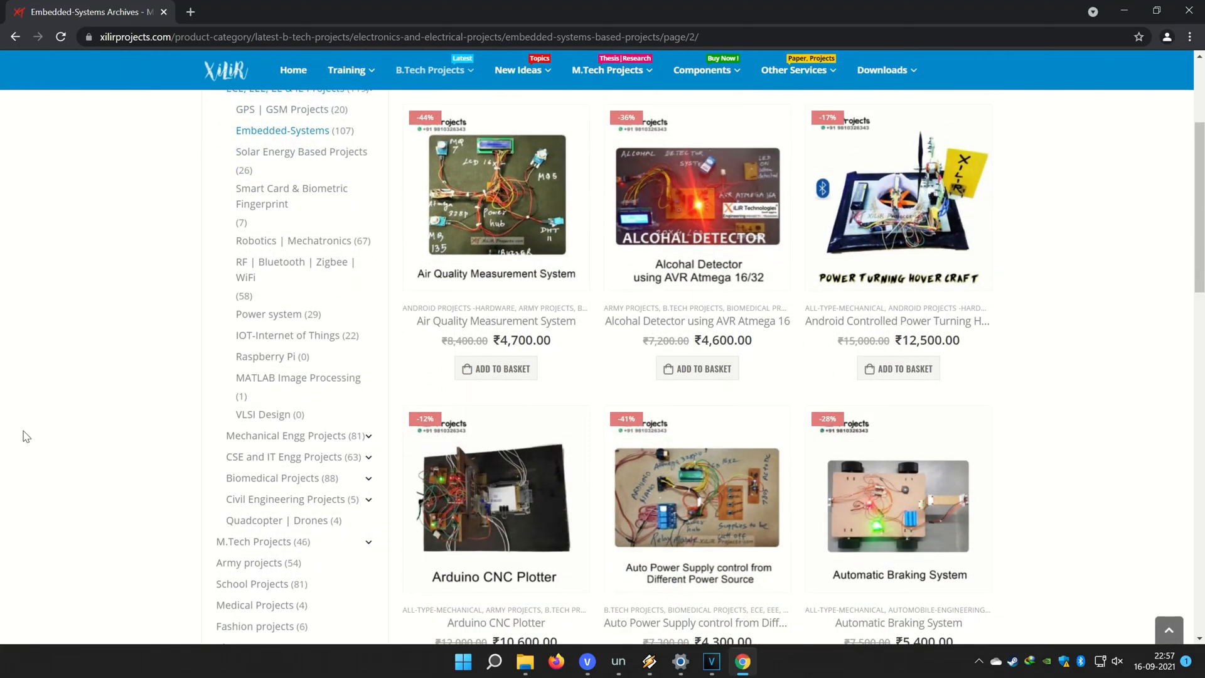
{"action": "left_click", "coordinate": [696, 368]}
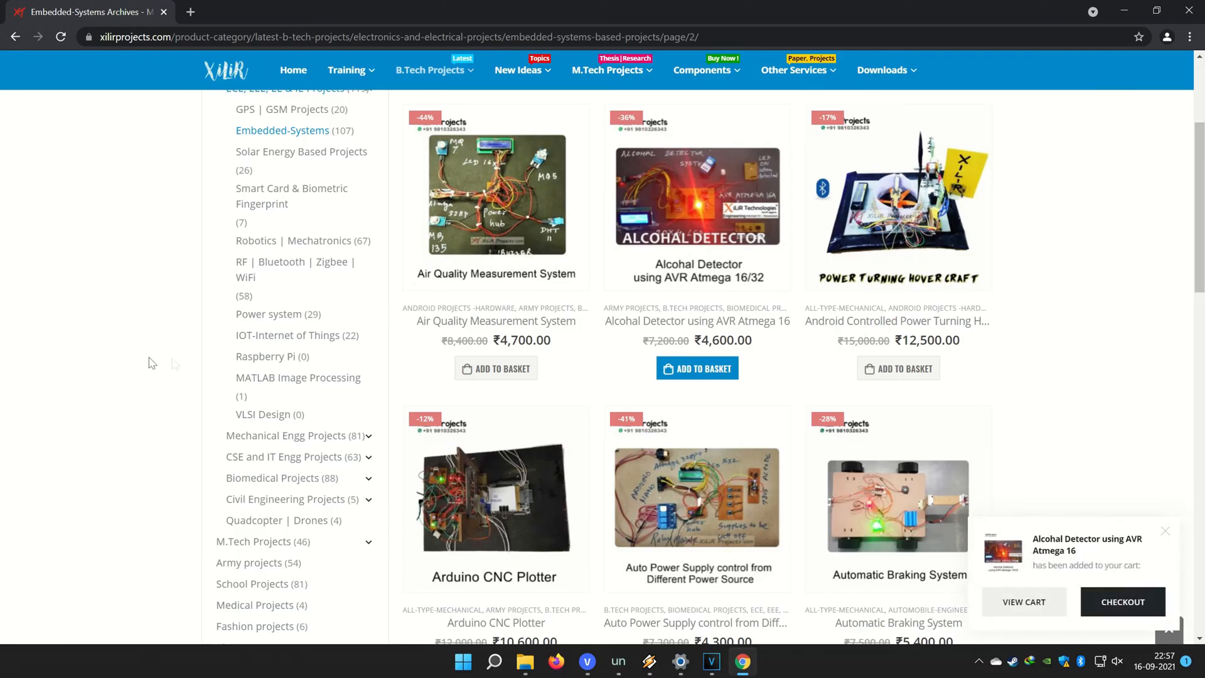
{"action": "left_click", "coordinate": [1023, 602]}
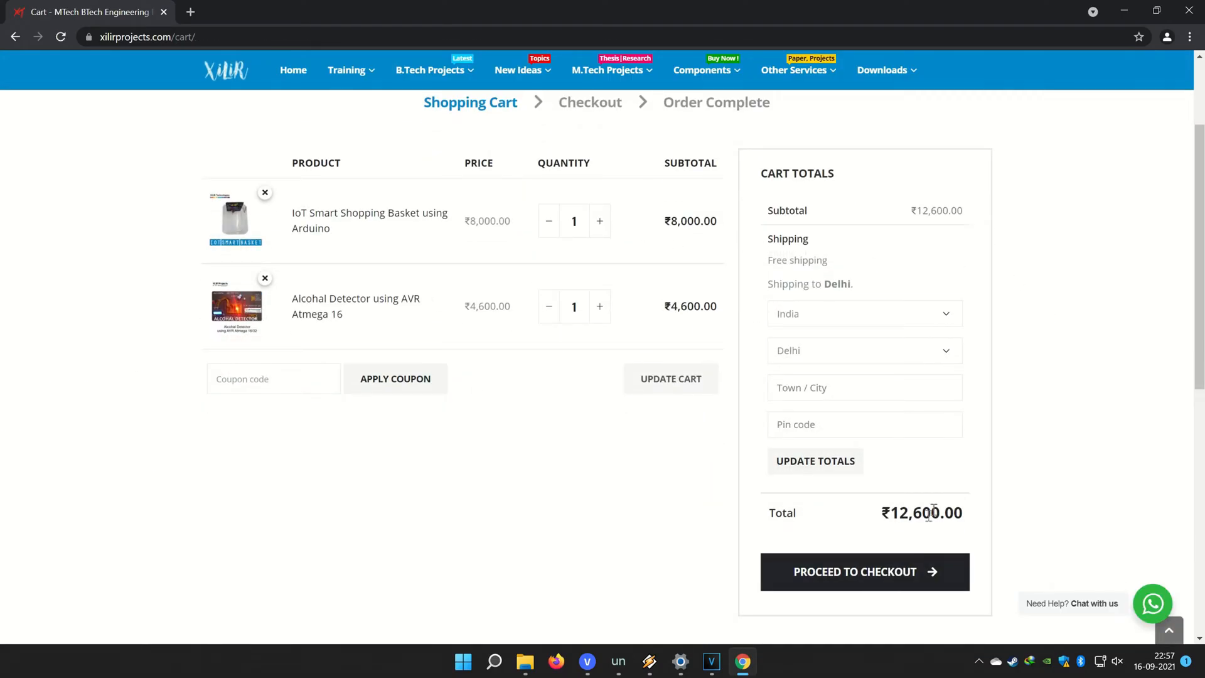
Step: Start a WhatsApp chat from the 'Chat with us' widget, then return to the Cart tab
{"action": "scroll", "scroll_direction": "down", "scroll_amount": 3}
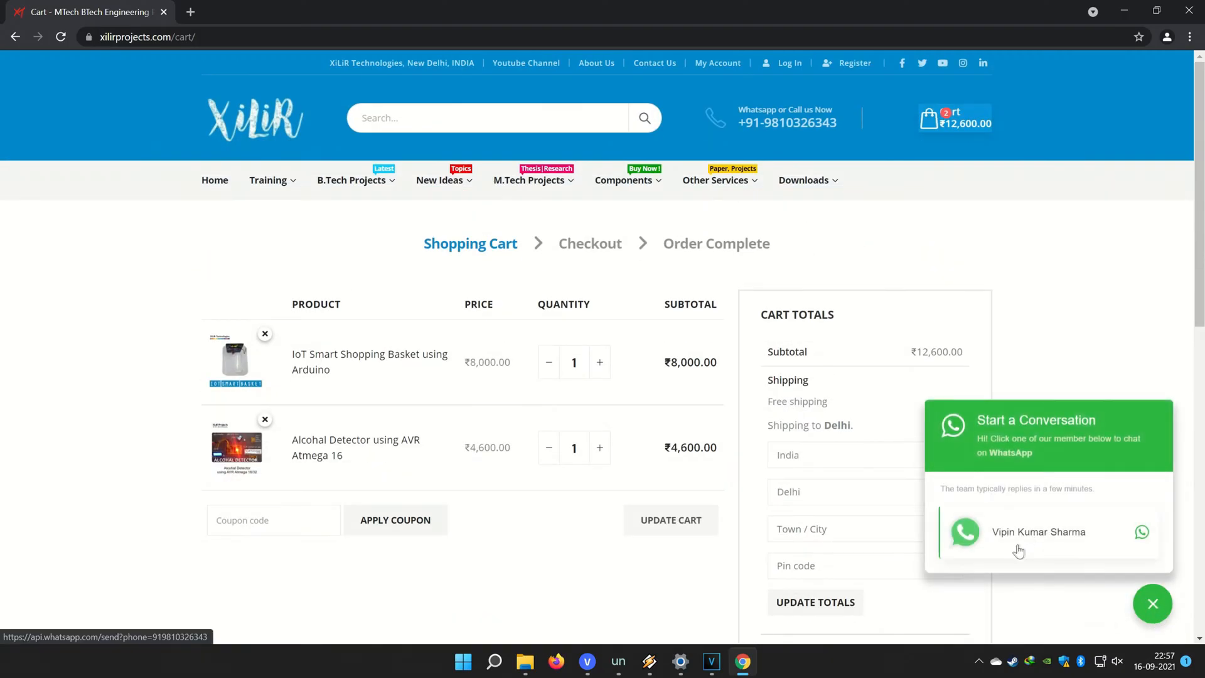
{"action": "left_click", "coordinate": [1037, 533]}
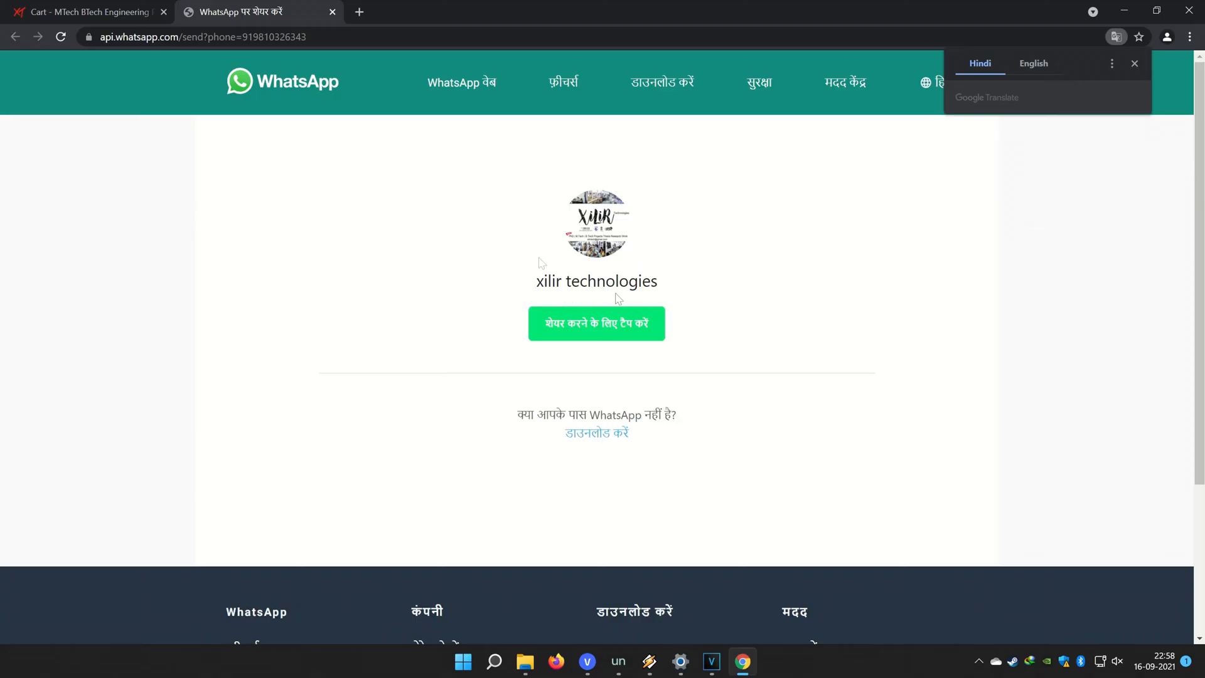
{"action": "left_click", "coordinate": [87, 12]}
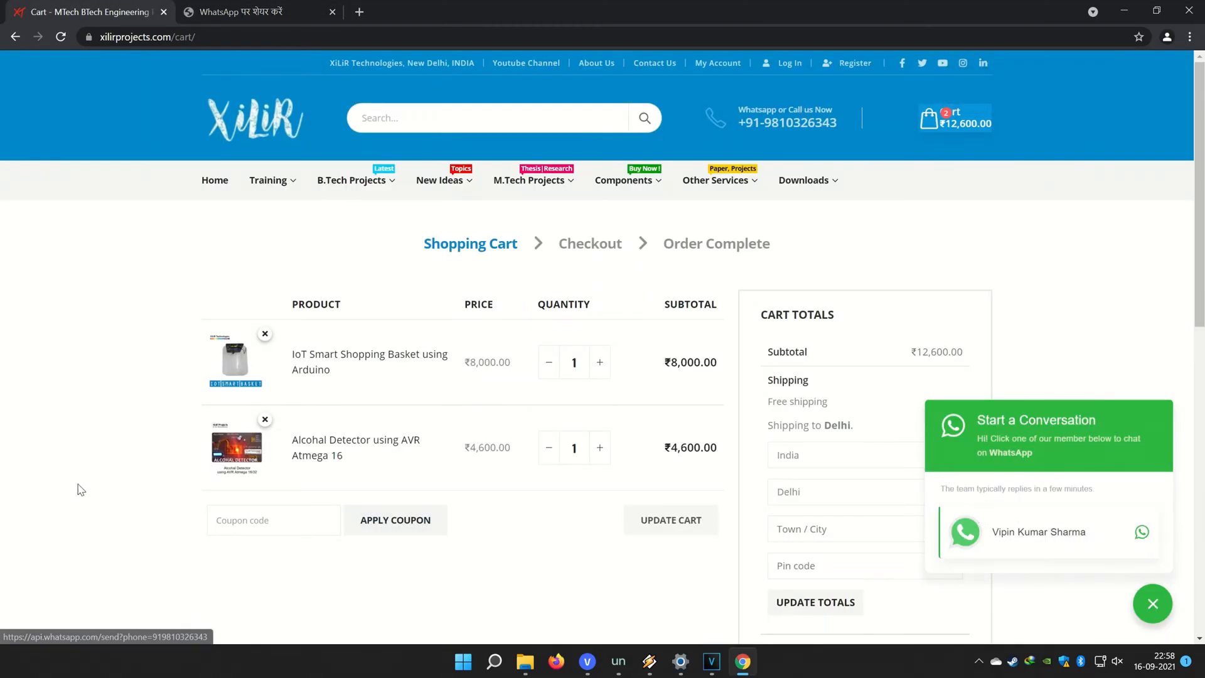